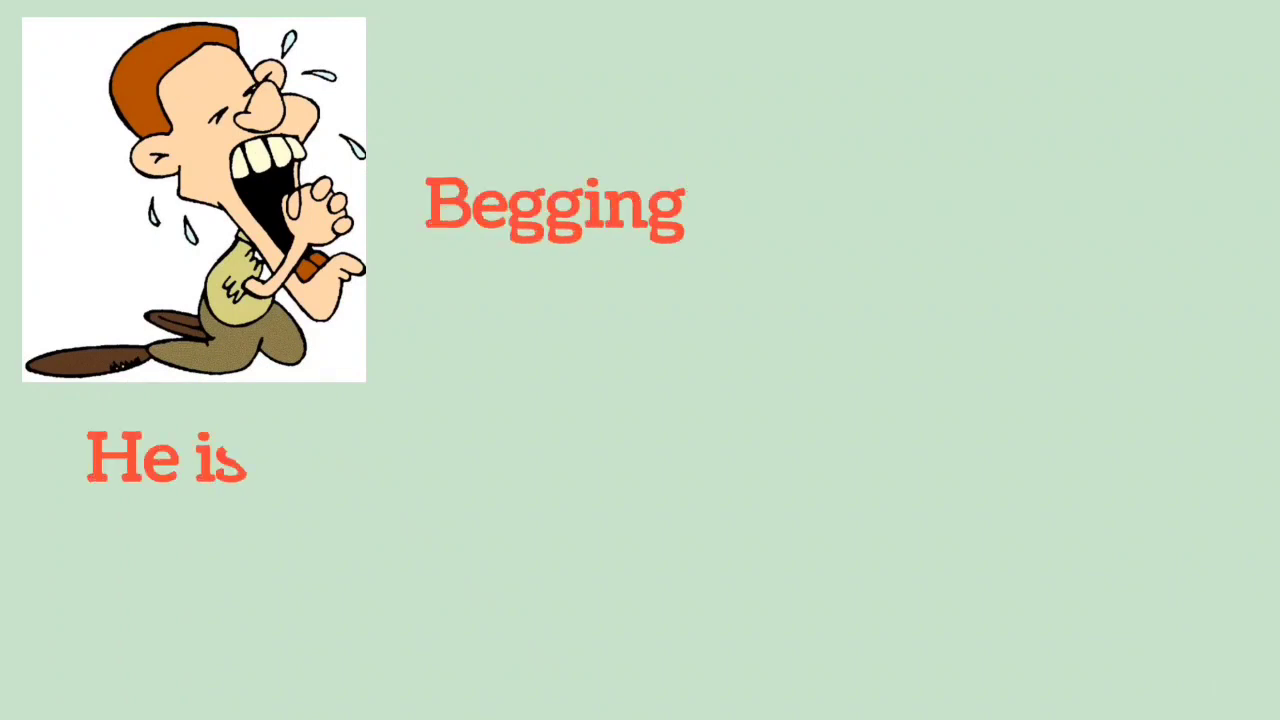
pyautogui.write("begging for his mother'")
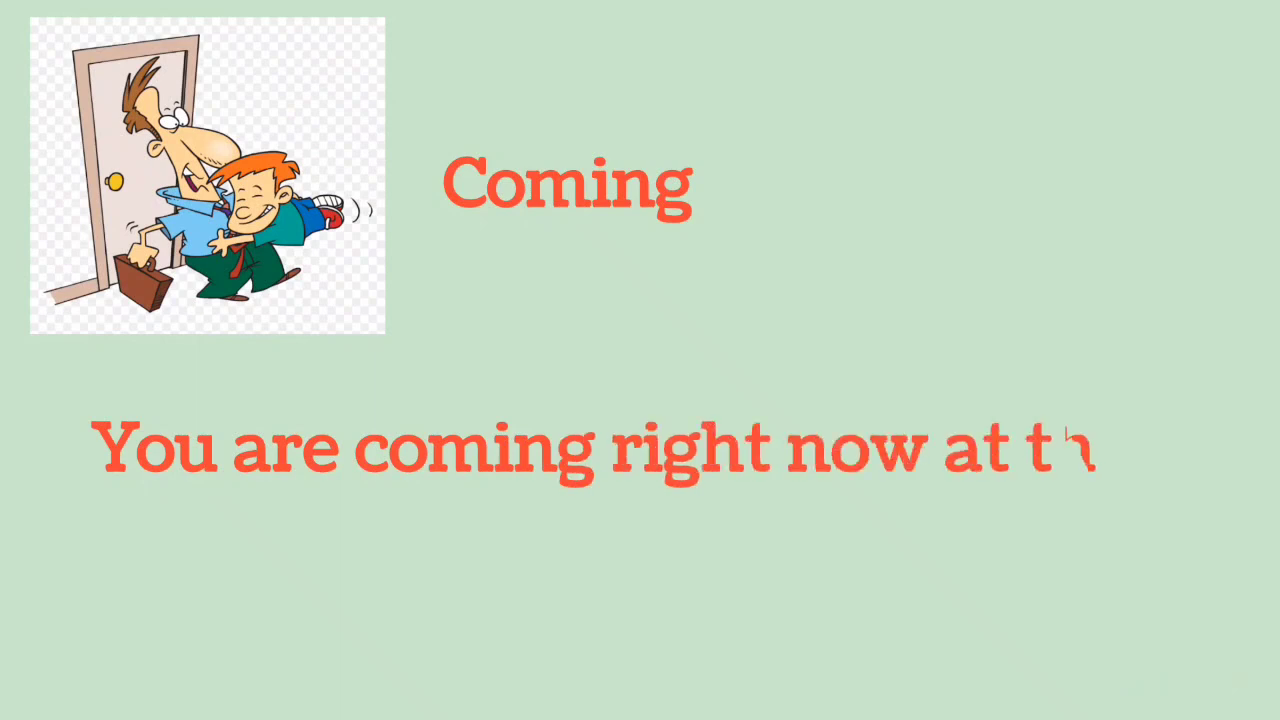
pyautogui.write('he seminar.')
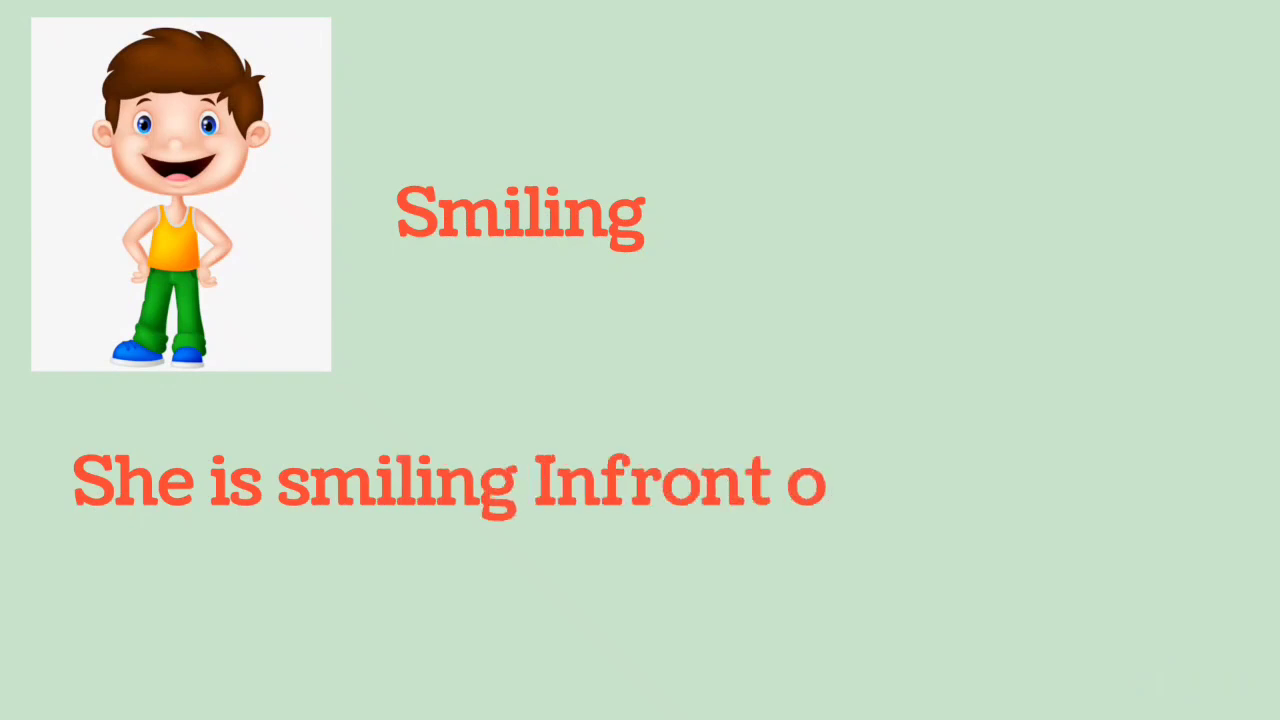
pyautogui.write('f audience.')
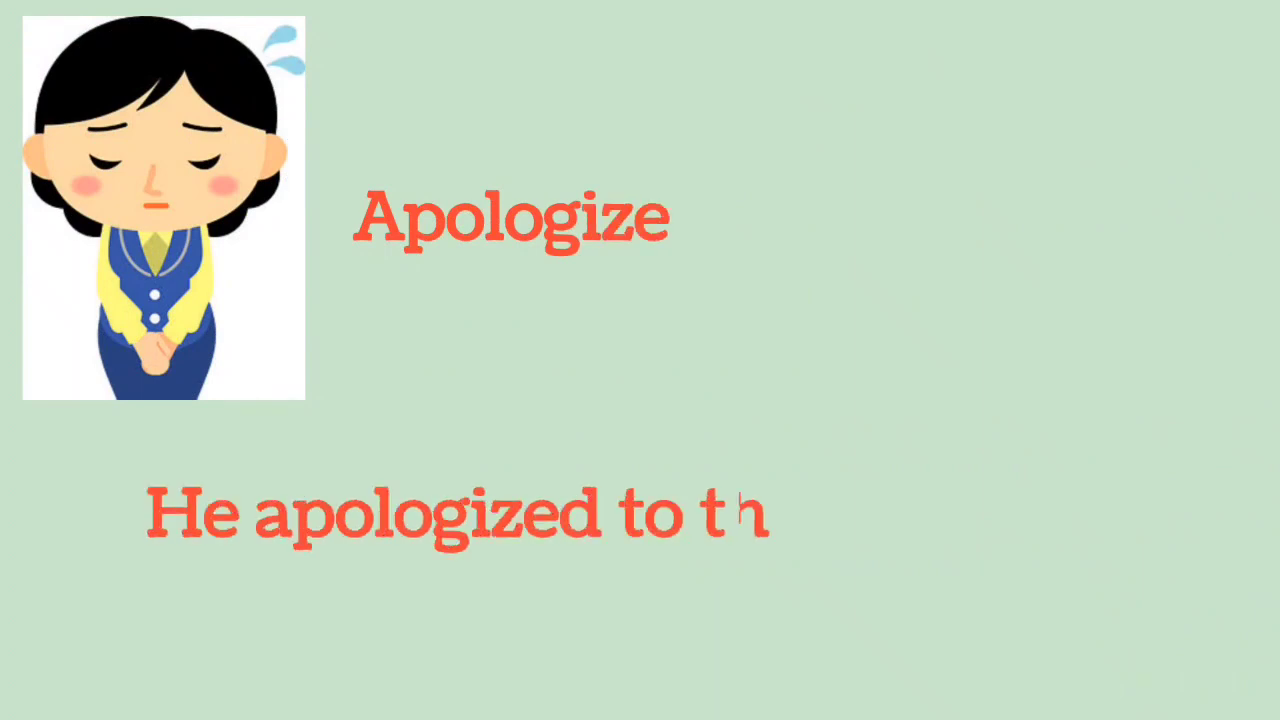
pyautogui.write('he teacher.')
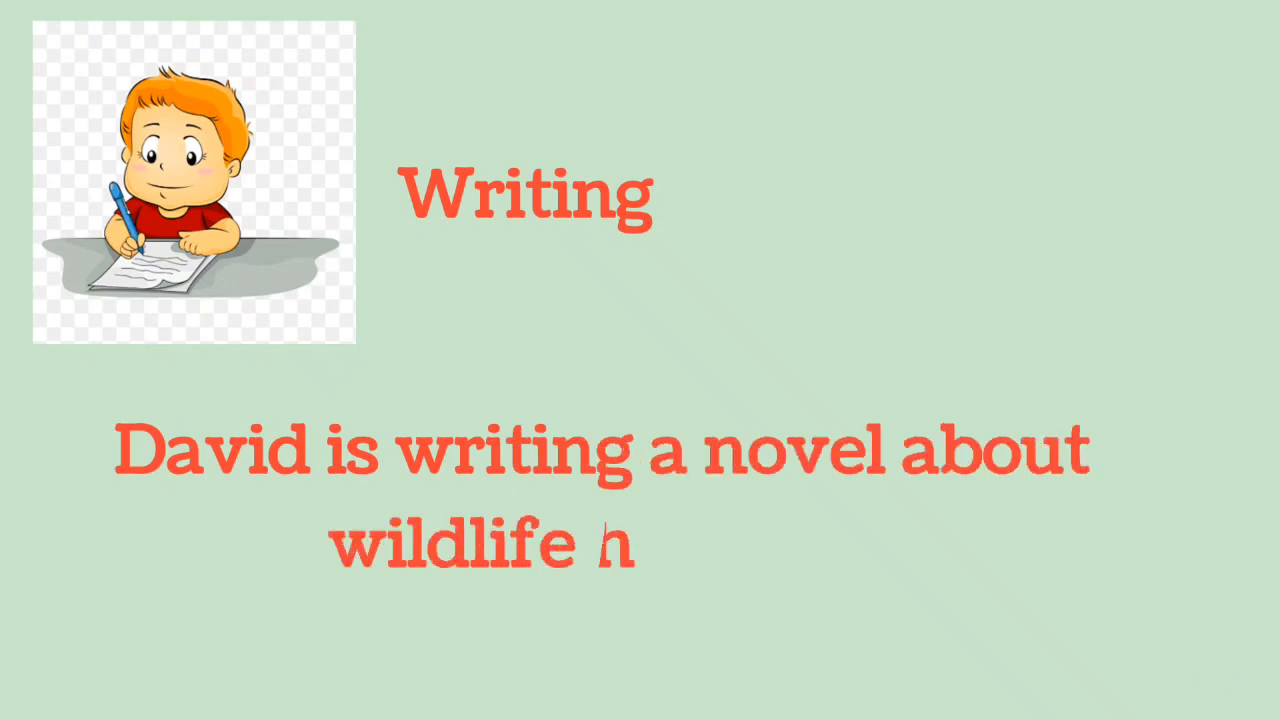
pyautogui.write('eritage.')
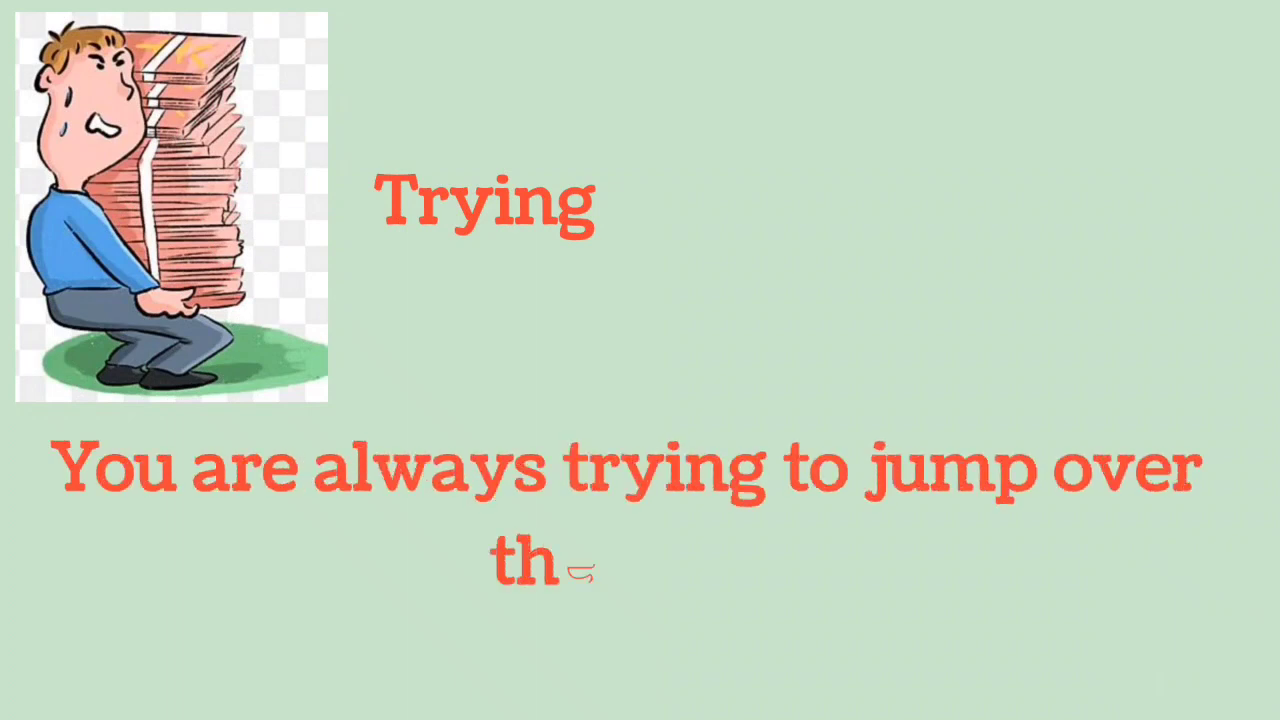
pyautogui.write('e wall.')
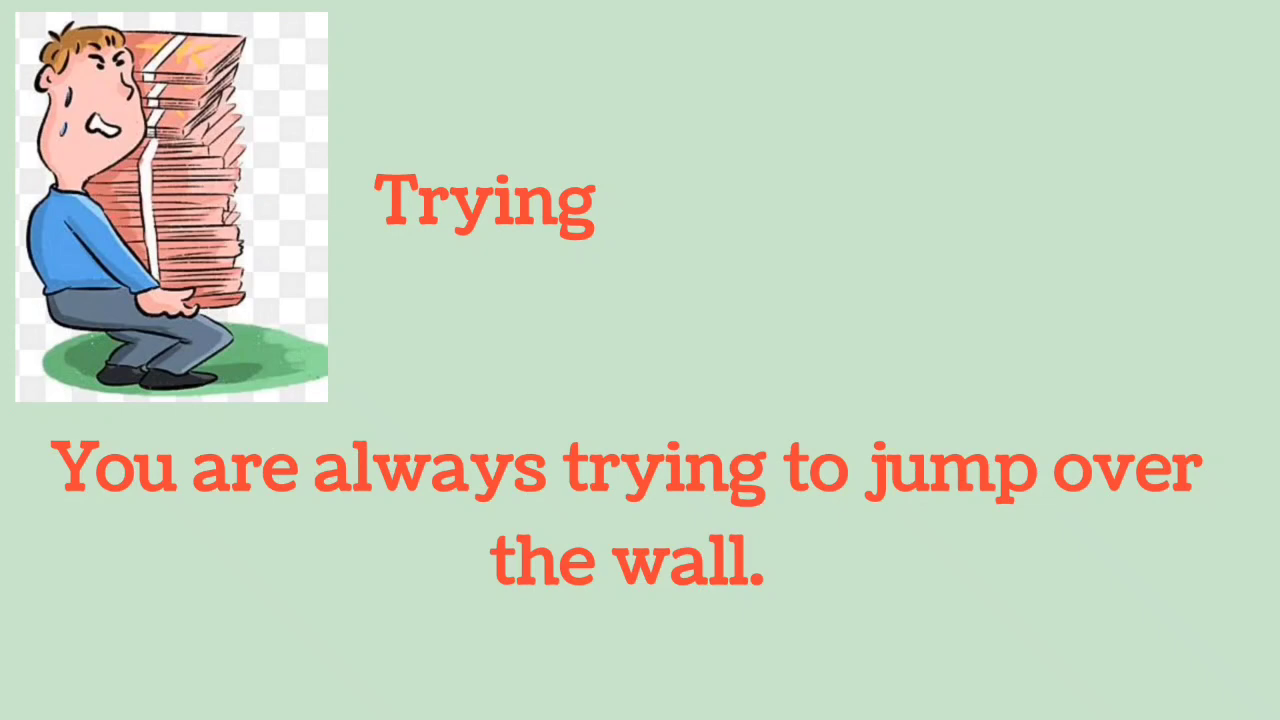